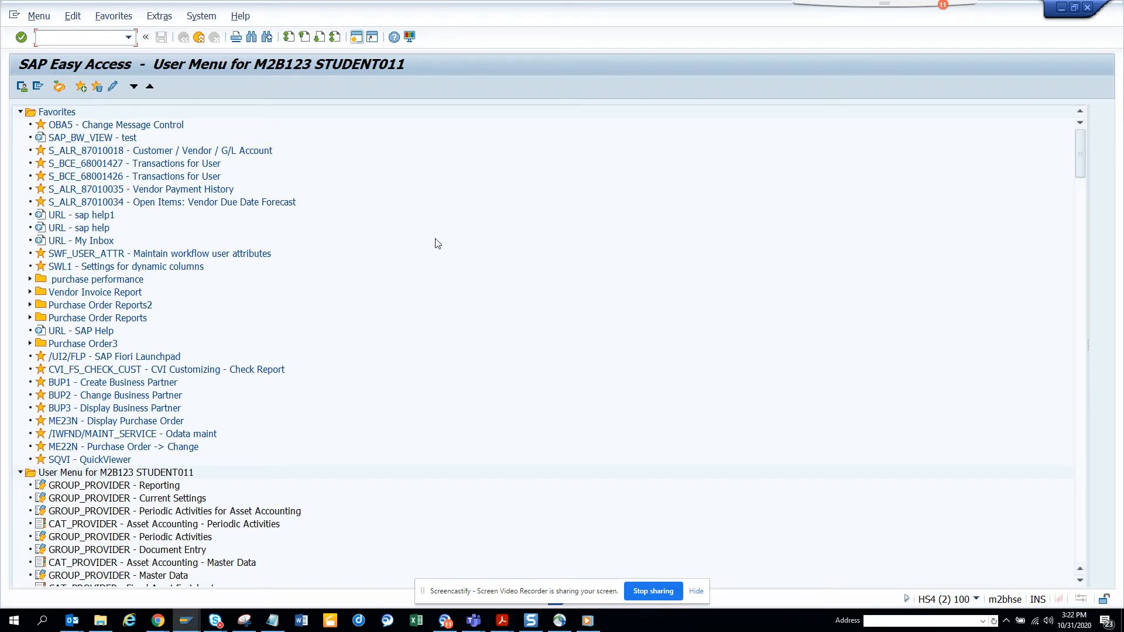
Enter transaction FBL5N to open Customer Line Item Display for company code 1710
click(79, 36)
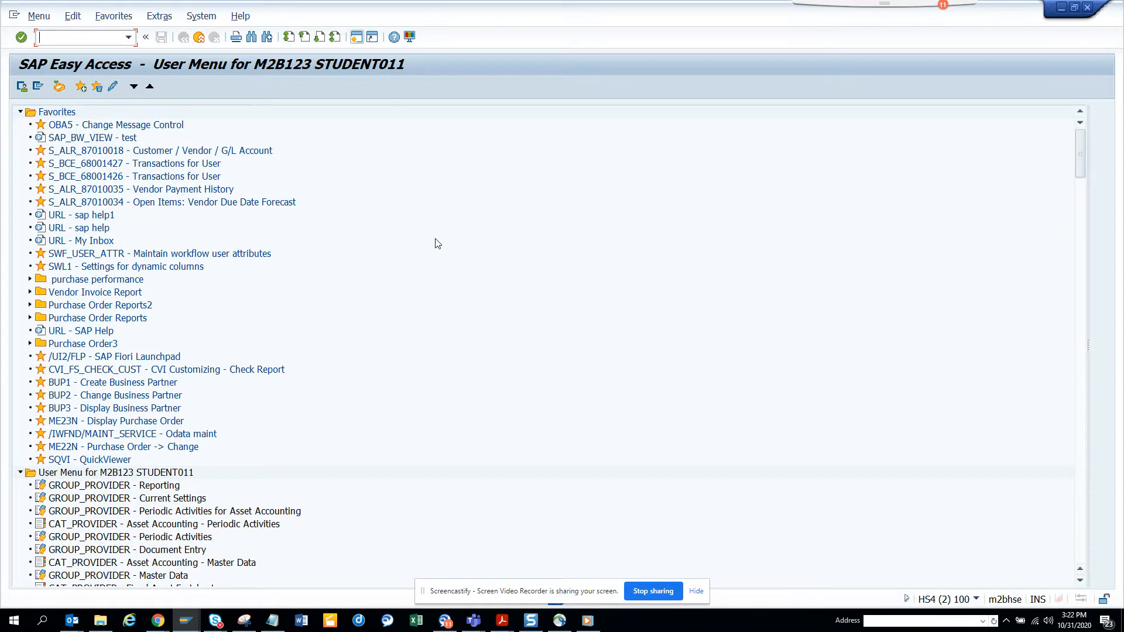
text(fbl)
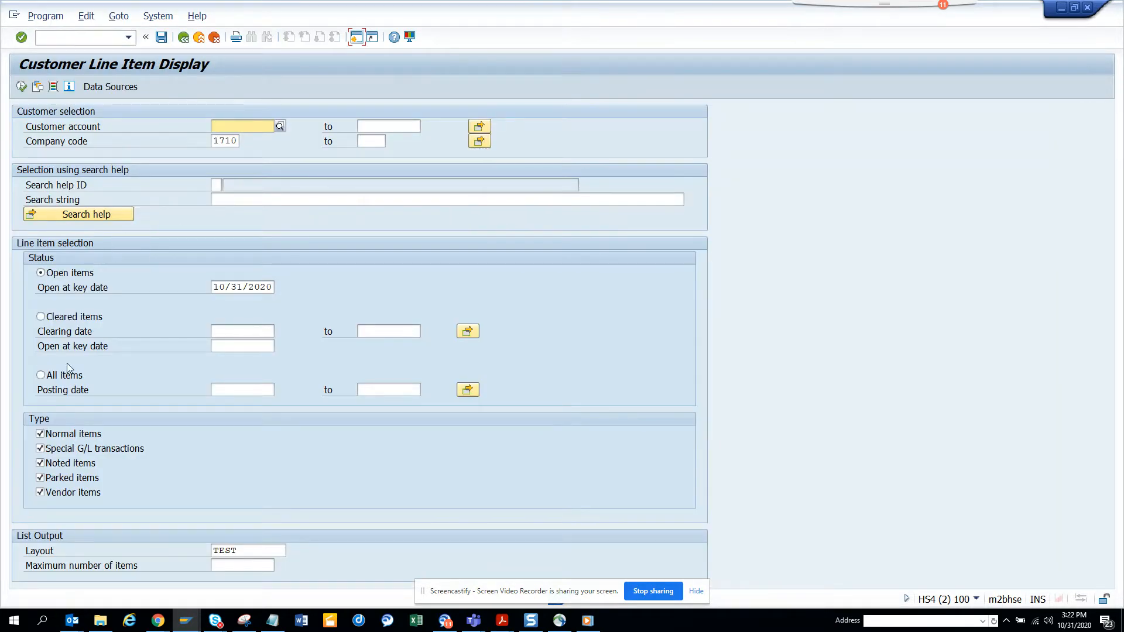
Choose All items for the selection and activate the SQL trace in ST05
click(41, 374)
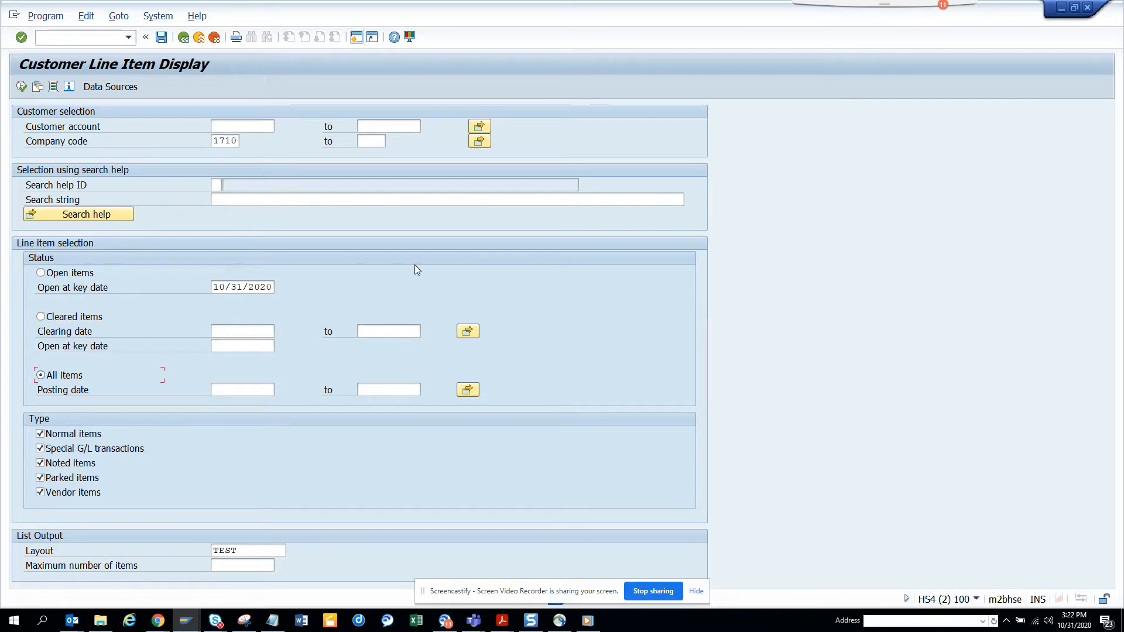
mouse_move(68, 337)
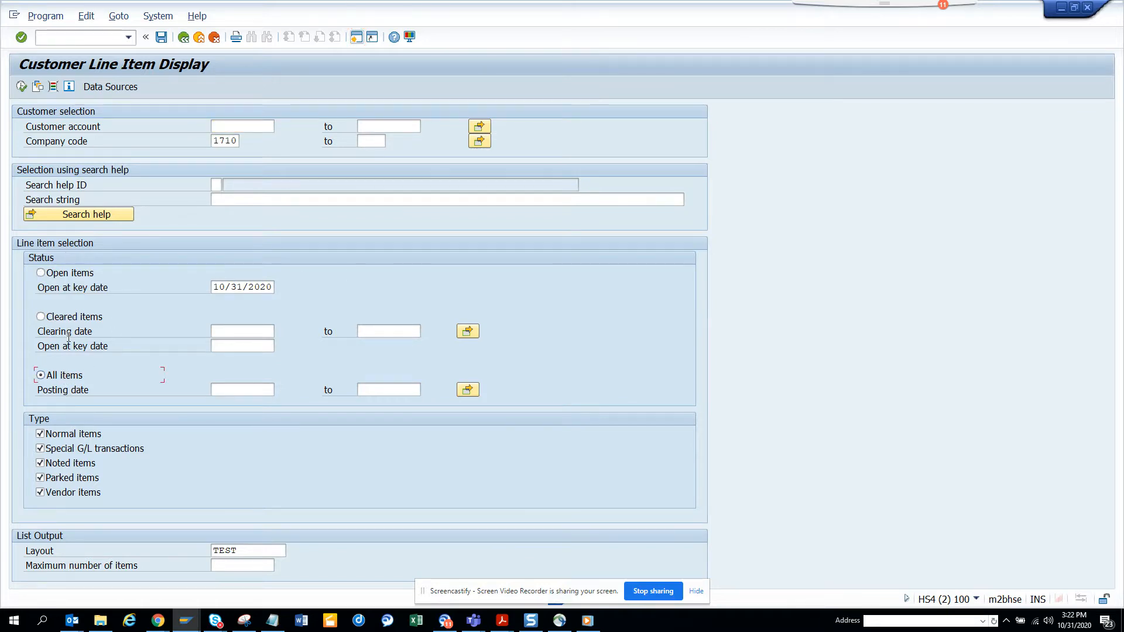
click(46, 15)
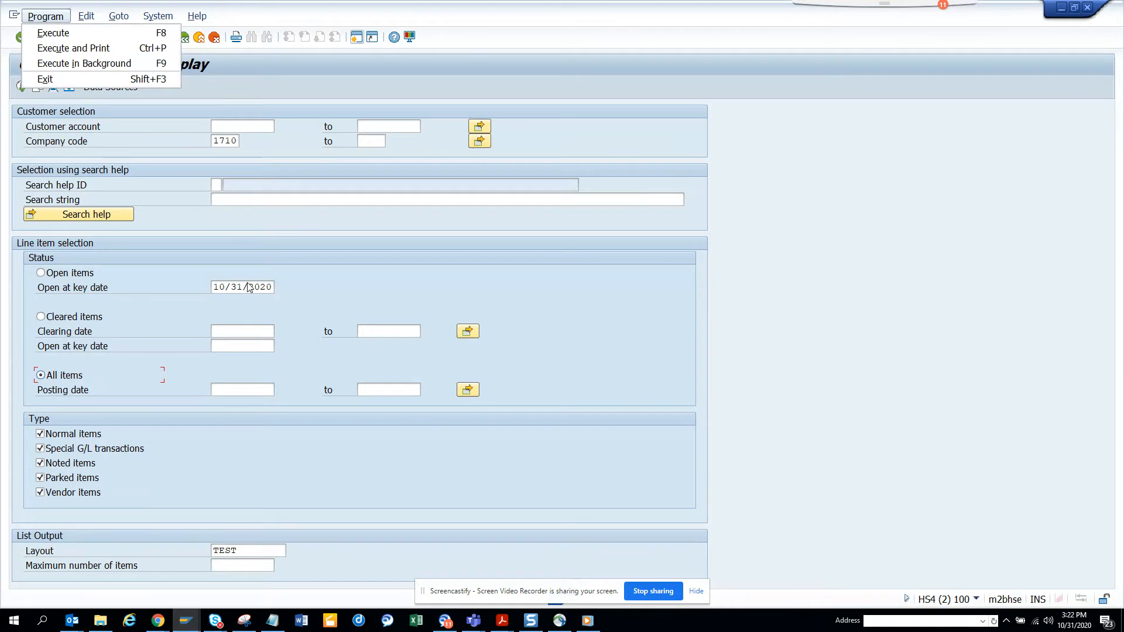
key(alt+tab)
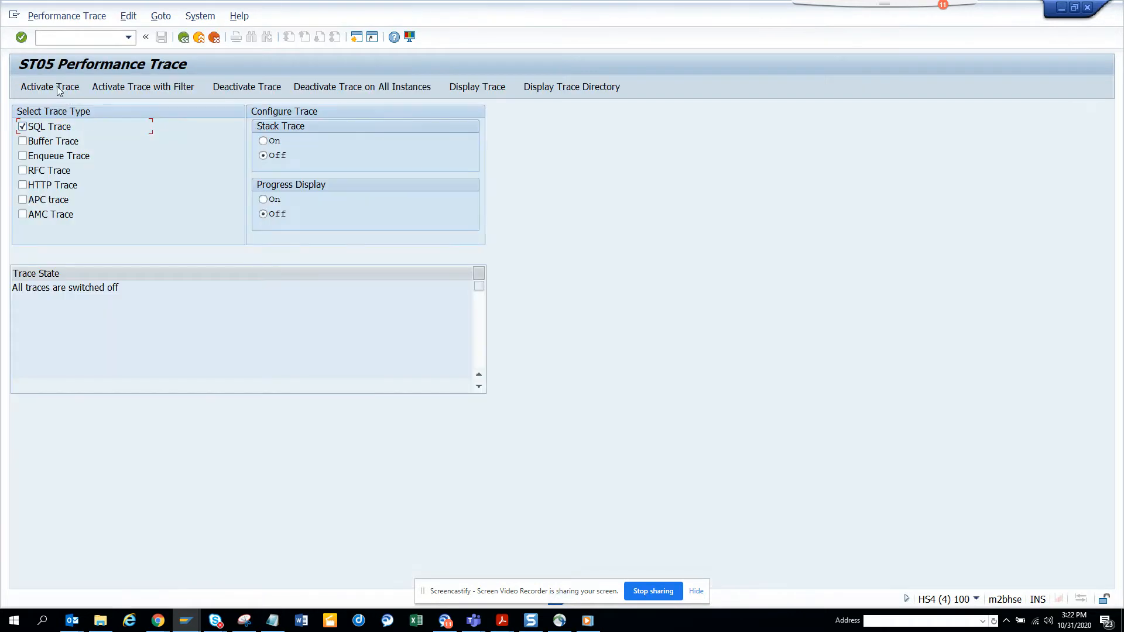
click(49, 87)
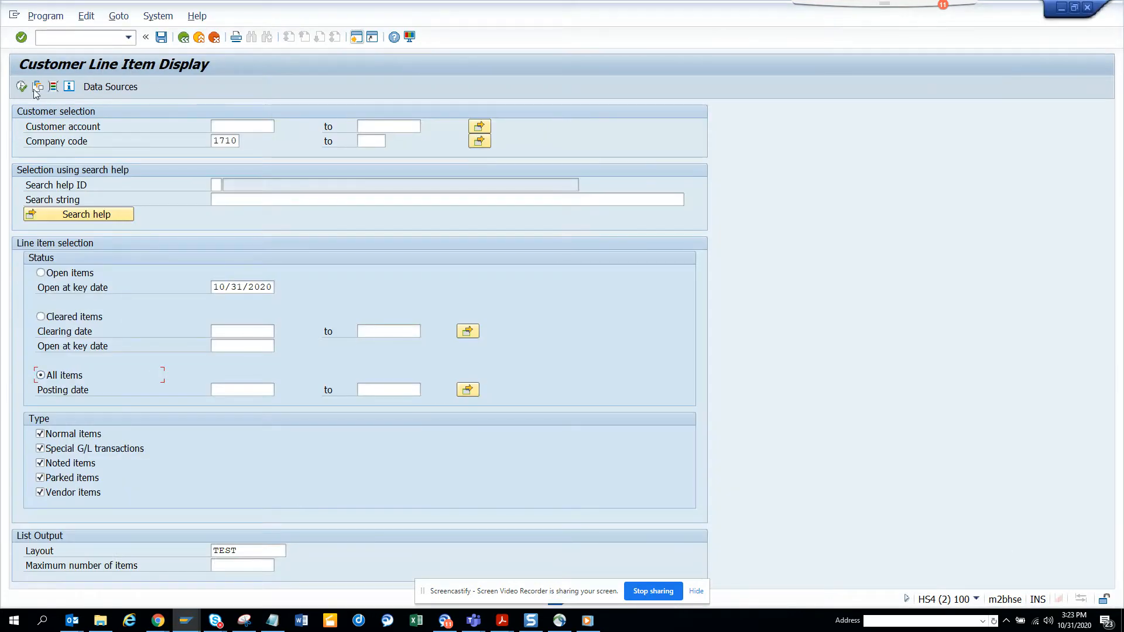
Execute the FBL5N report, listing 136 line items for company code 1710
click(22, 86)
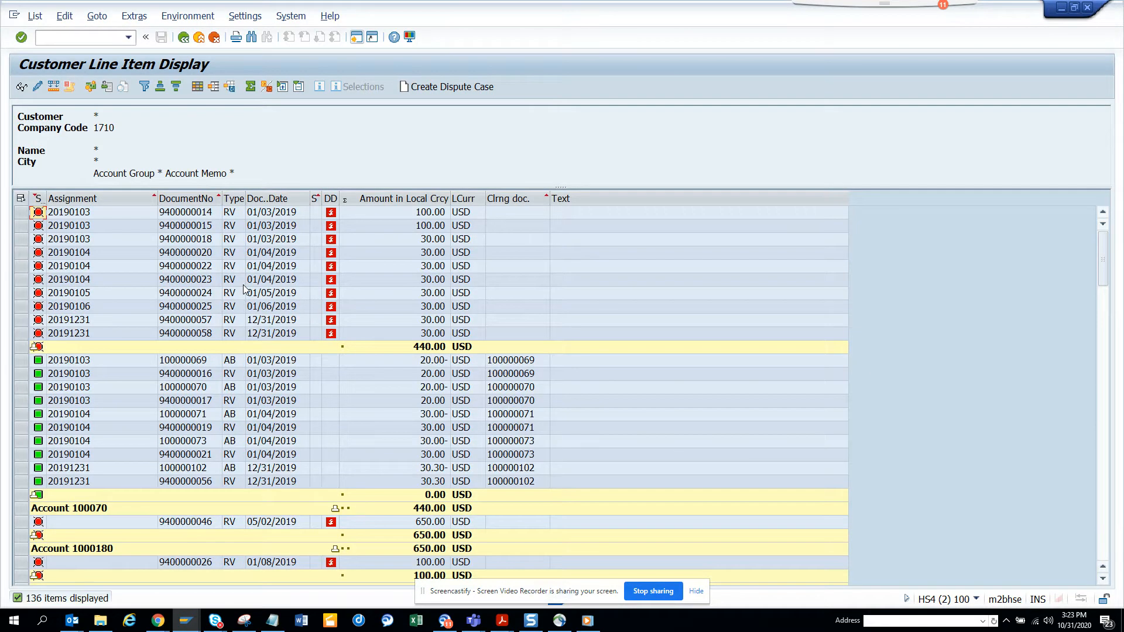
mouse_move(310, 281)
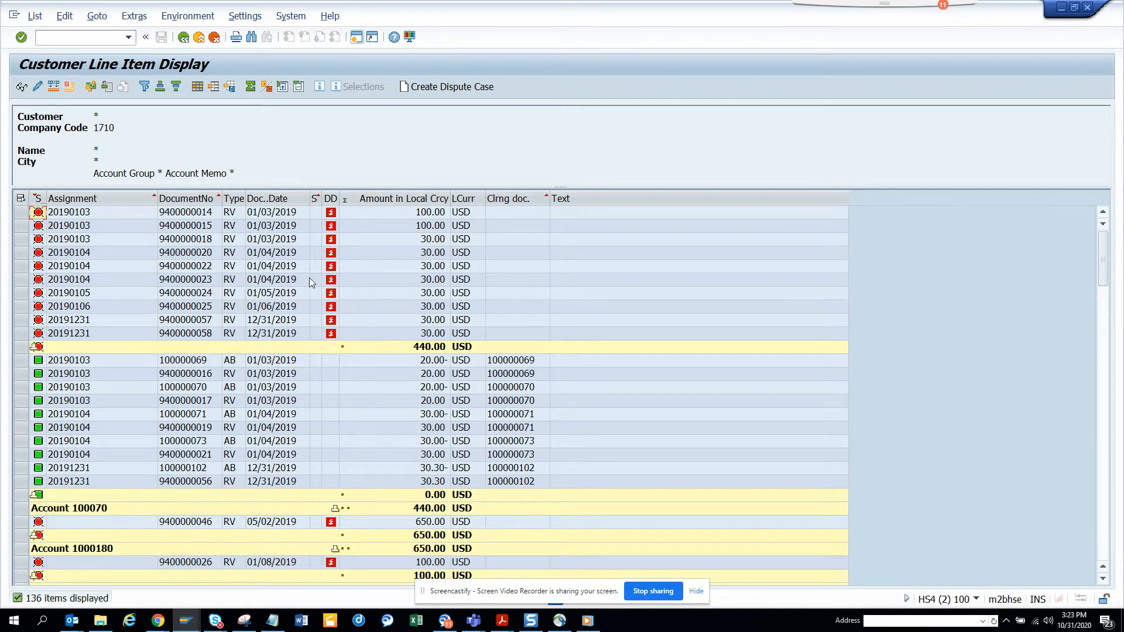
key(alt+tab)
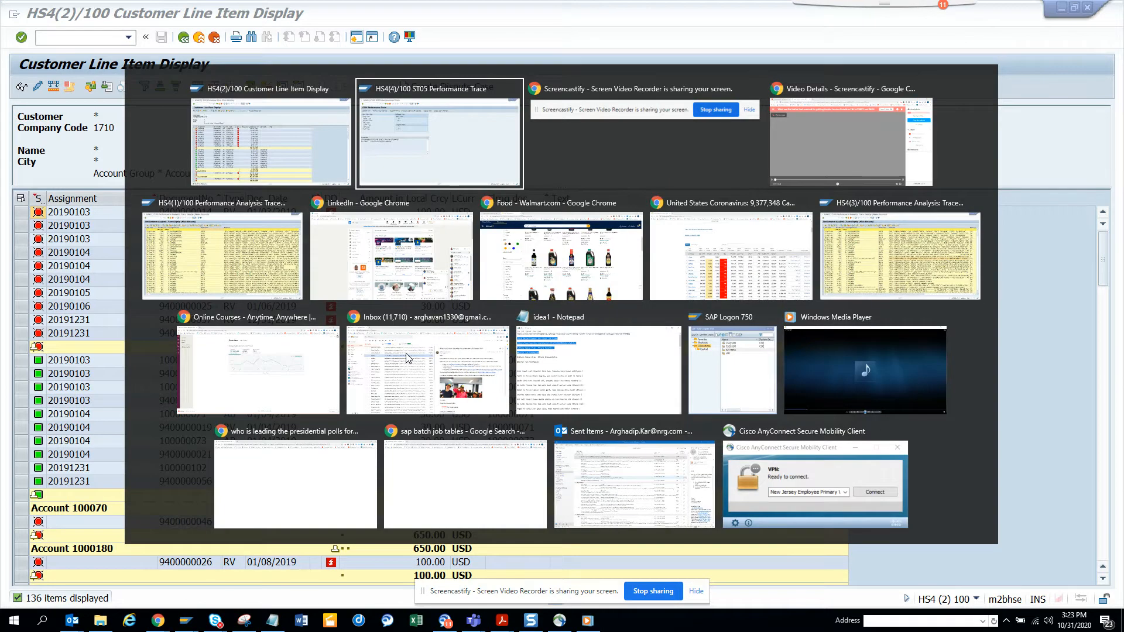
Display the ST05 trace with a trace period starting at 15:22:37
click(438, 137)
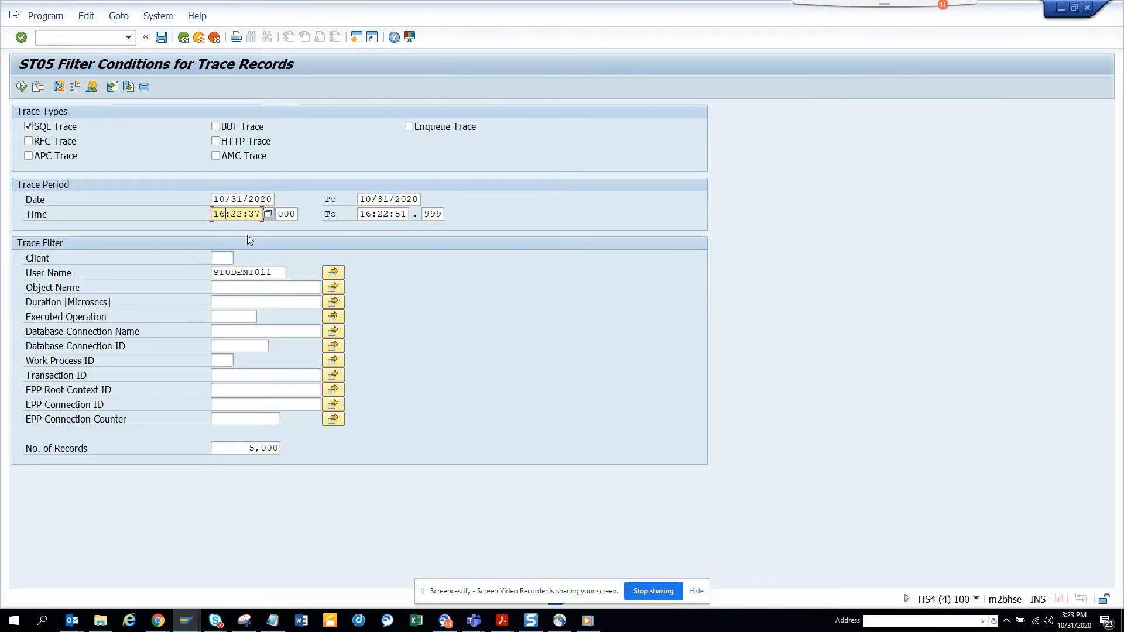
text(15:22:37)
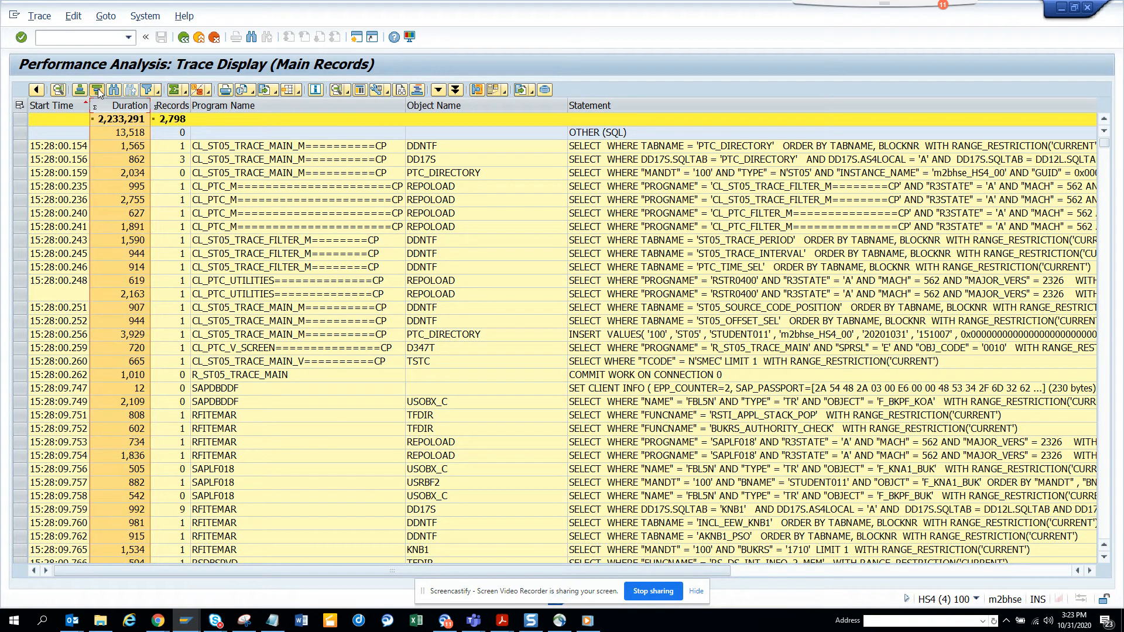
Sort trace records descending by Records and scroll down to REPOLOAD and LFB1 queries
click(97, 90)
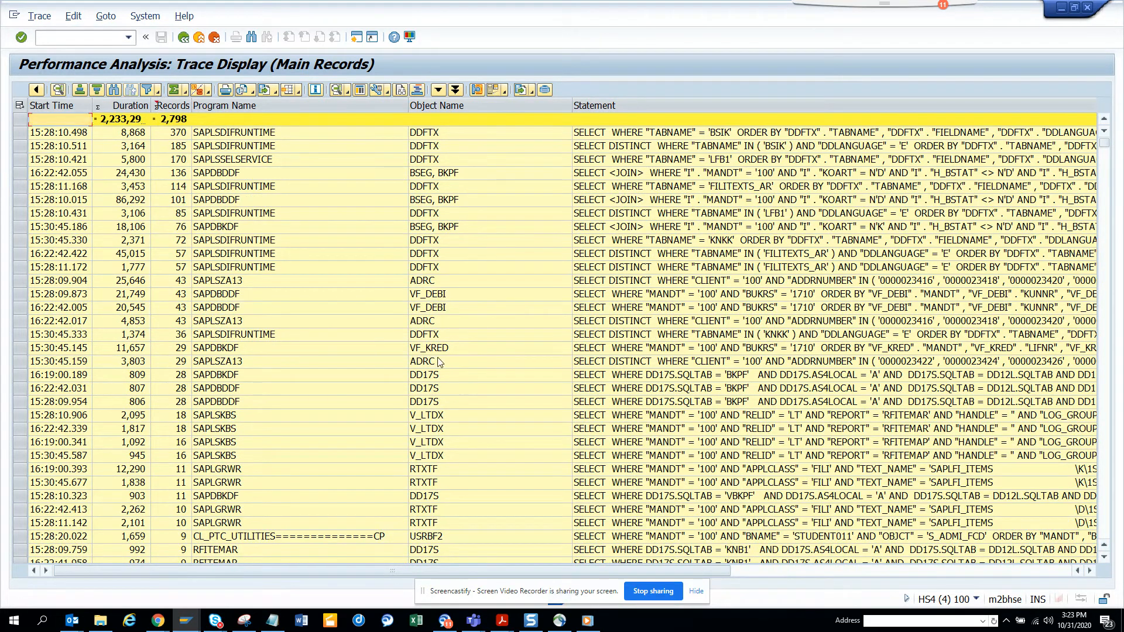
mouse_move(472, 239)
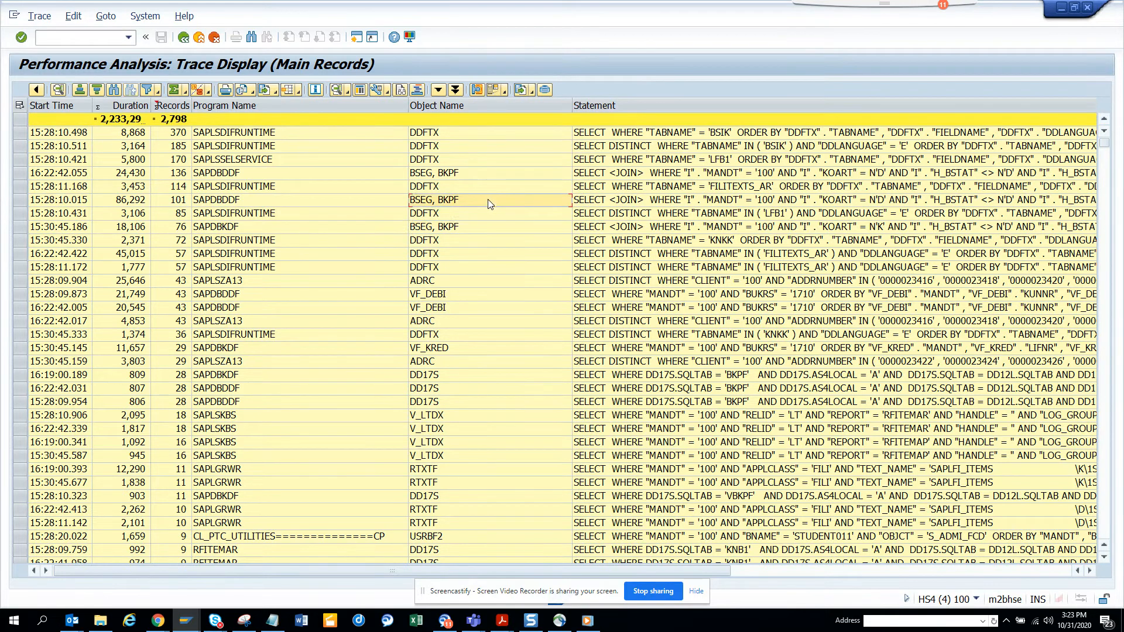
mouse_move(462, 328)
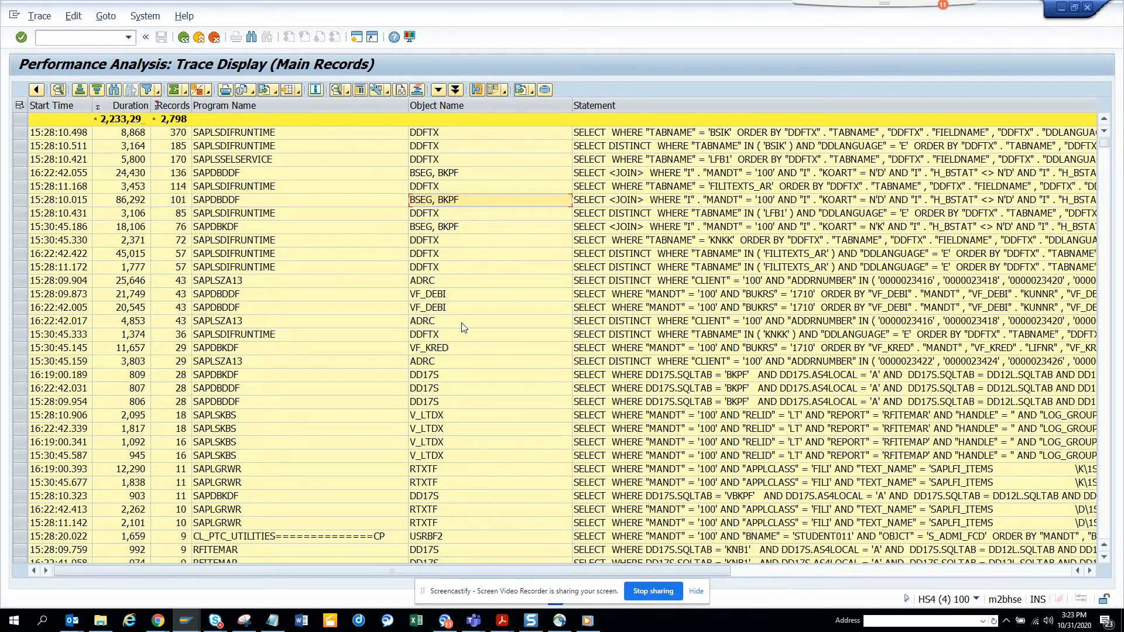
mouse_move(1106, 505)
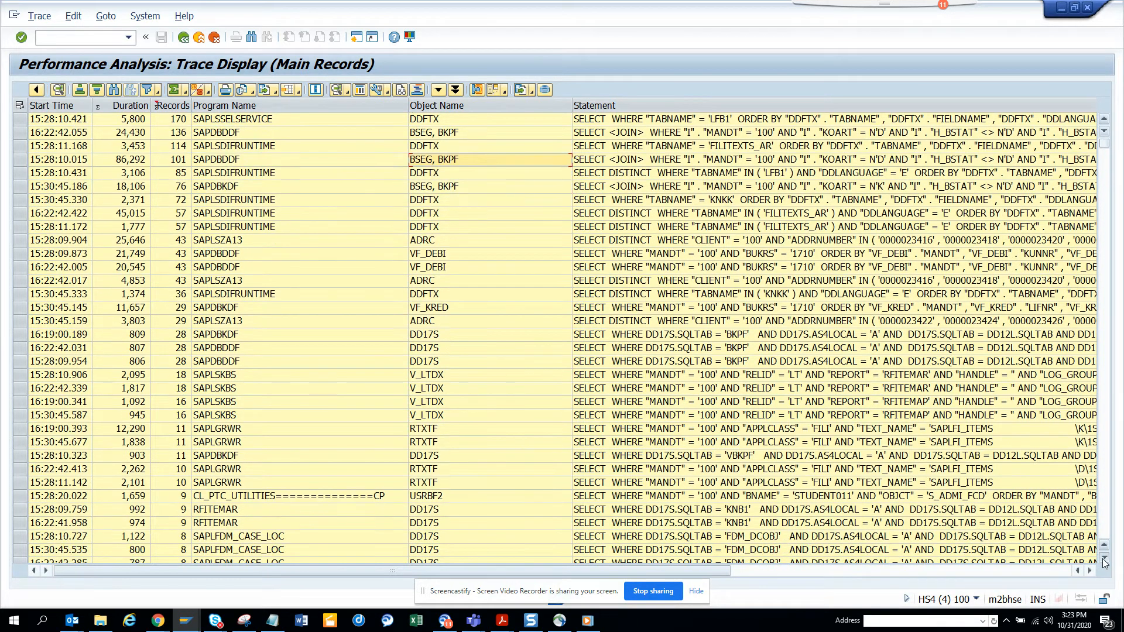
scroll(down, 3)
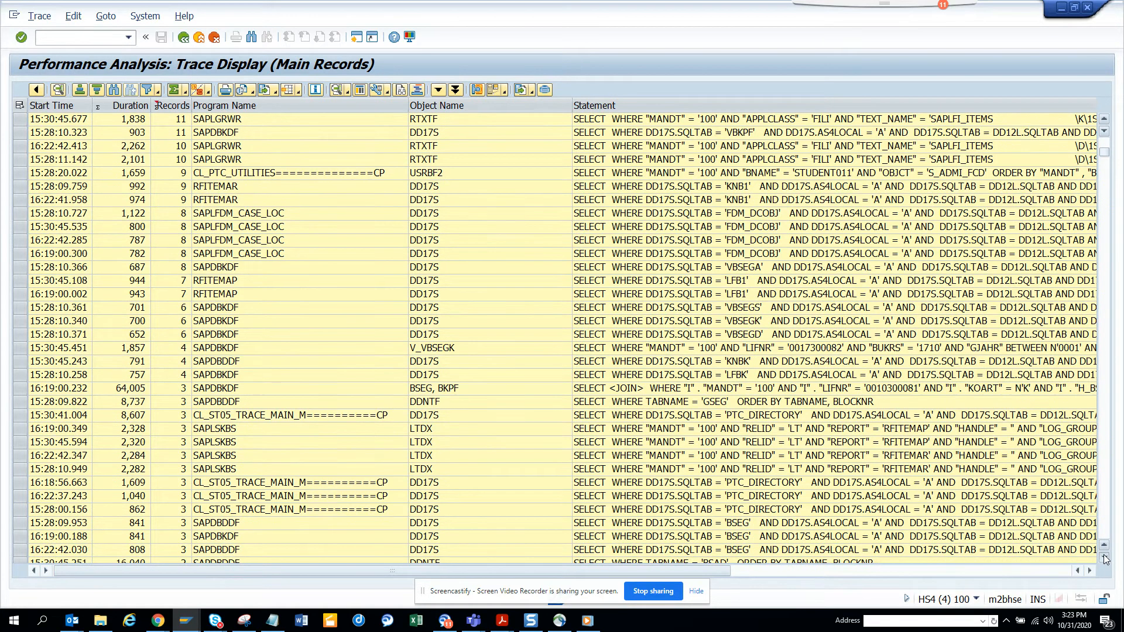
scroll(down, 3)
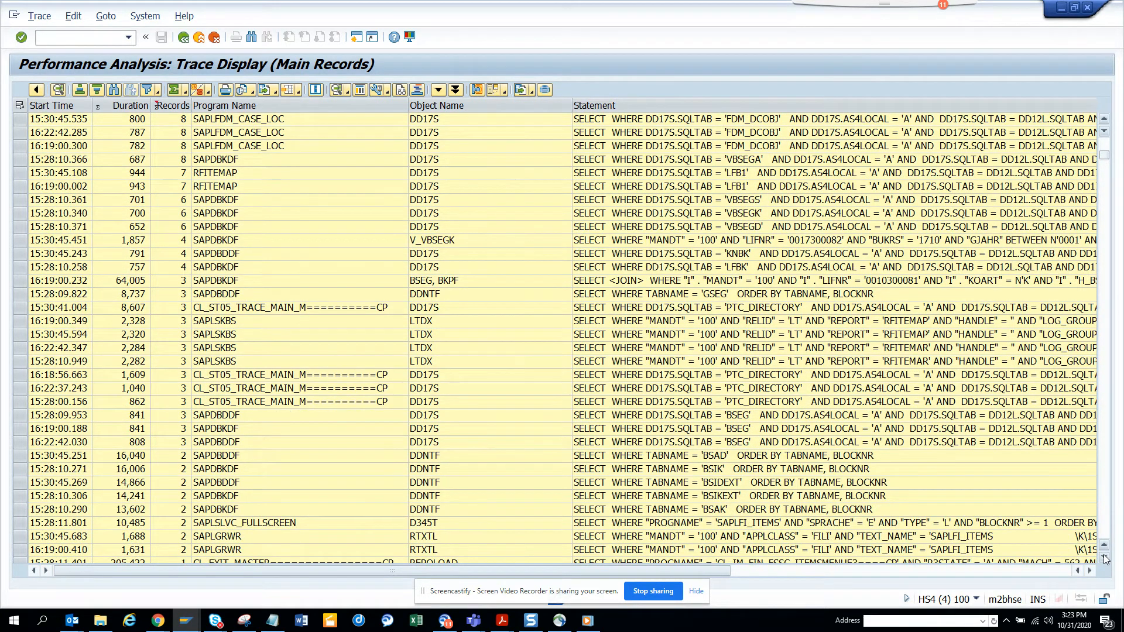
scroll(down, 3)
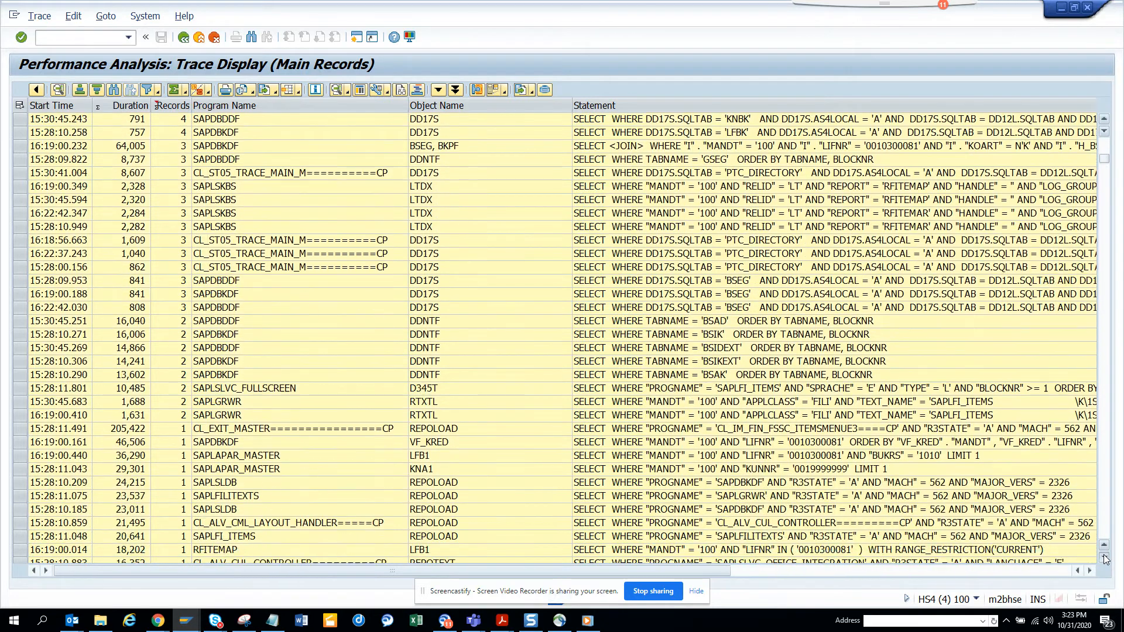
scroll(down, 3)
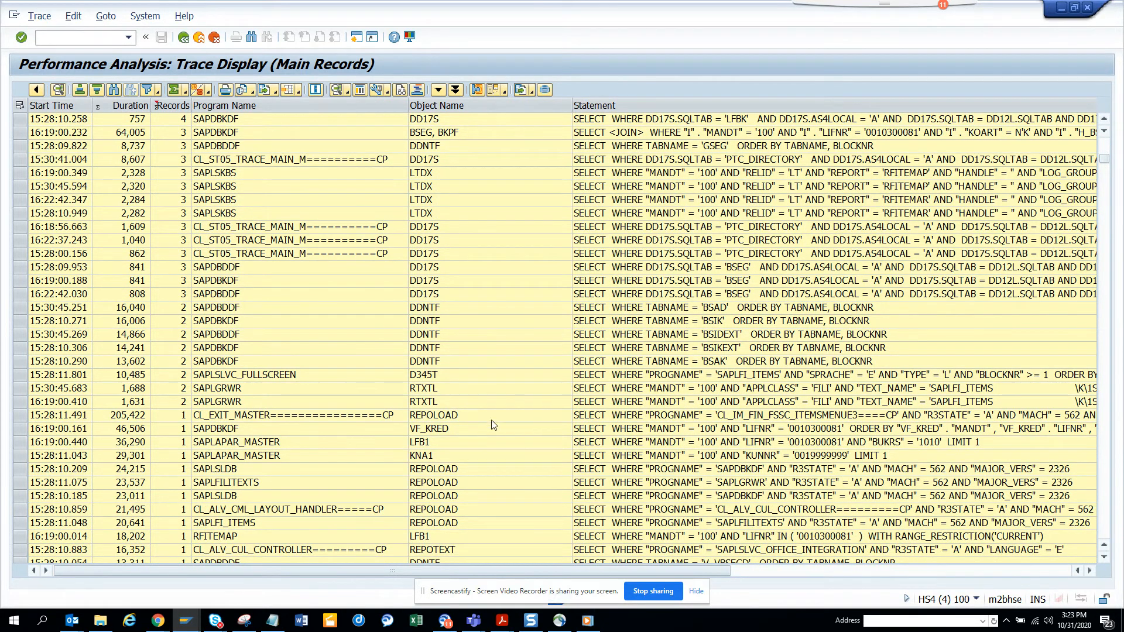
mouse_move(451, 441)
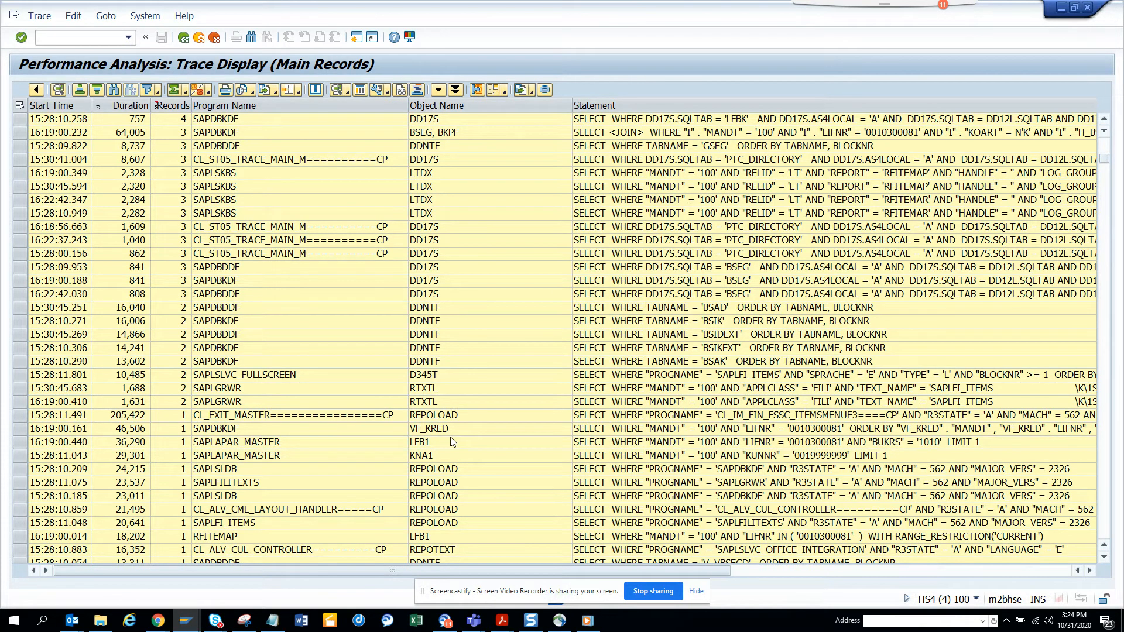
mouse_move(690, 555)
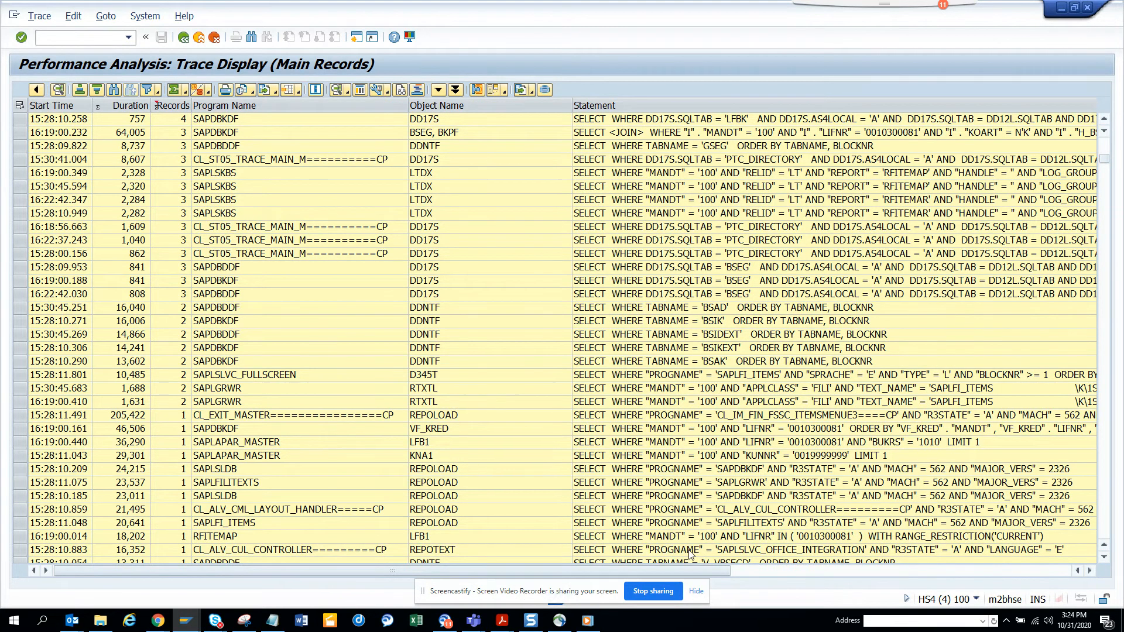